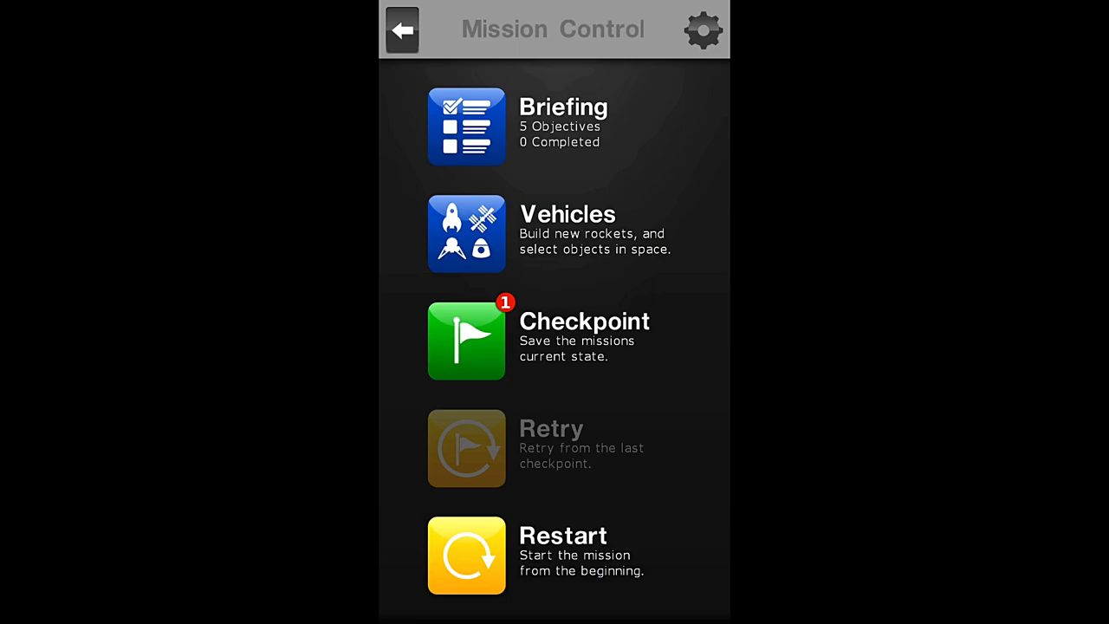
Step: Read the Mission 1 Satellite Launch briefing through its objectives, budget and time limit
click(464, 124)
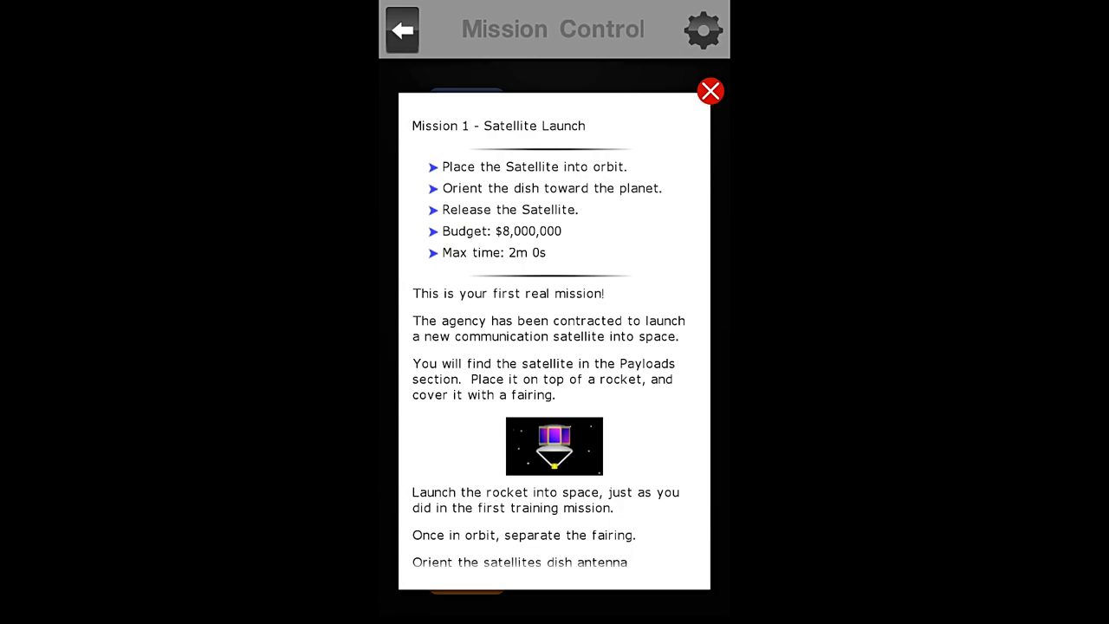
scroll(down, 3)
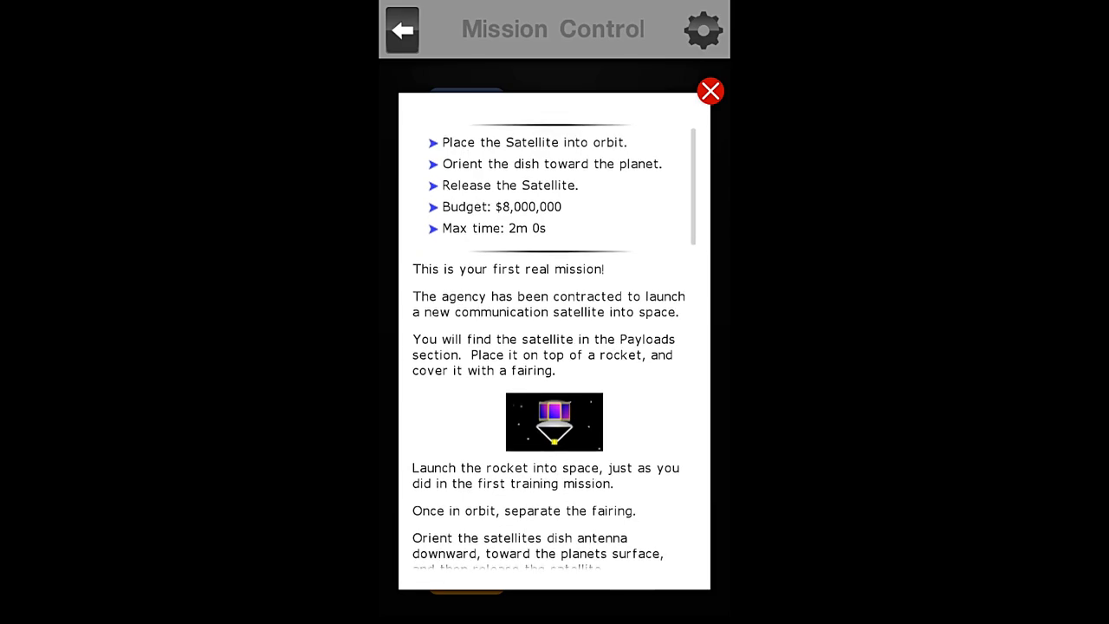
scroll(down, 3)
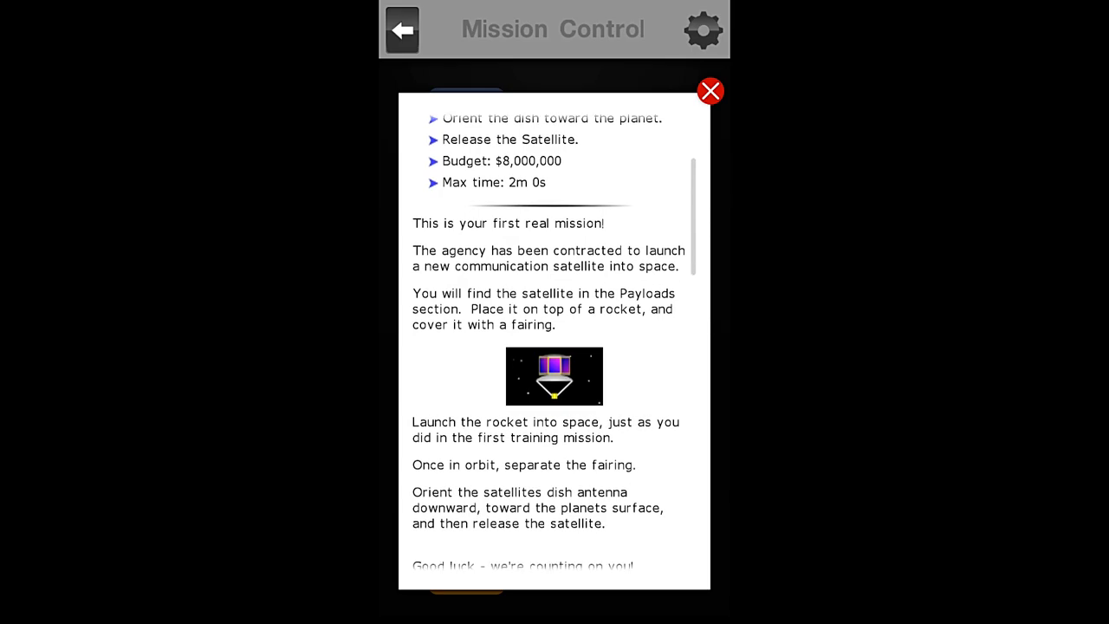
scroll(down, 3)
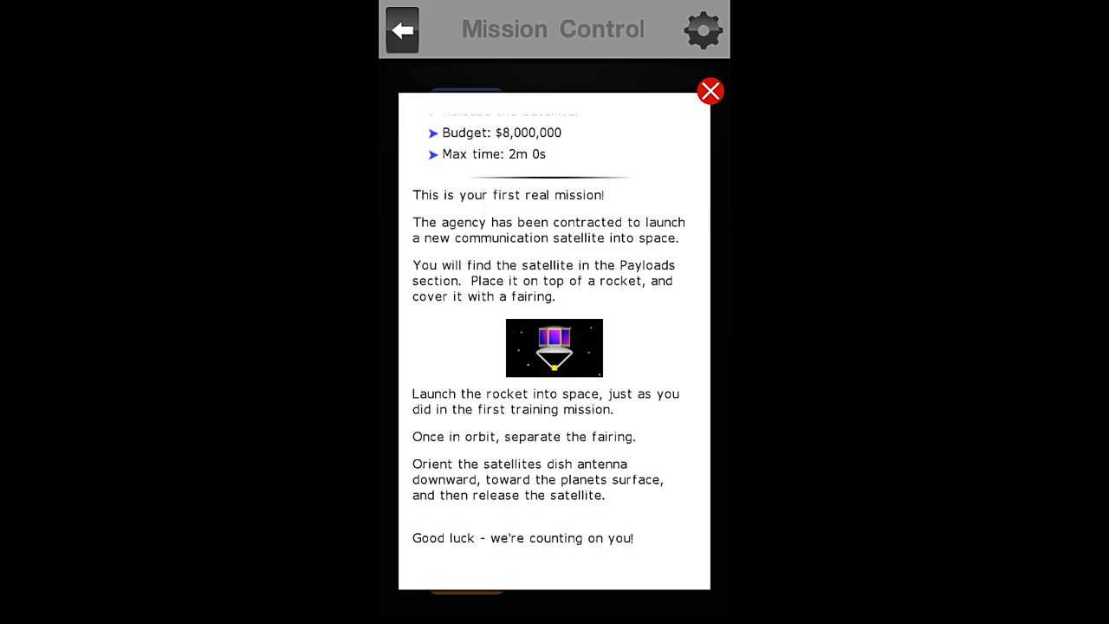
scroll(down, 3)
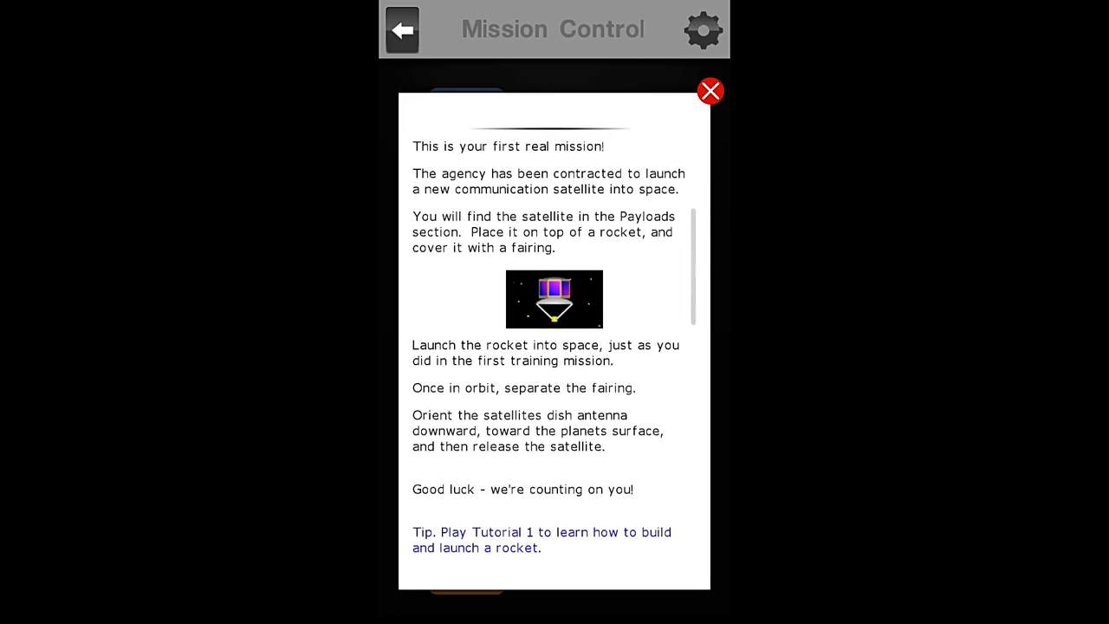
scroll(down, 3)
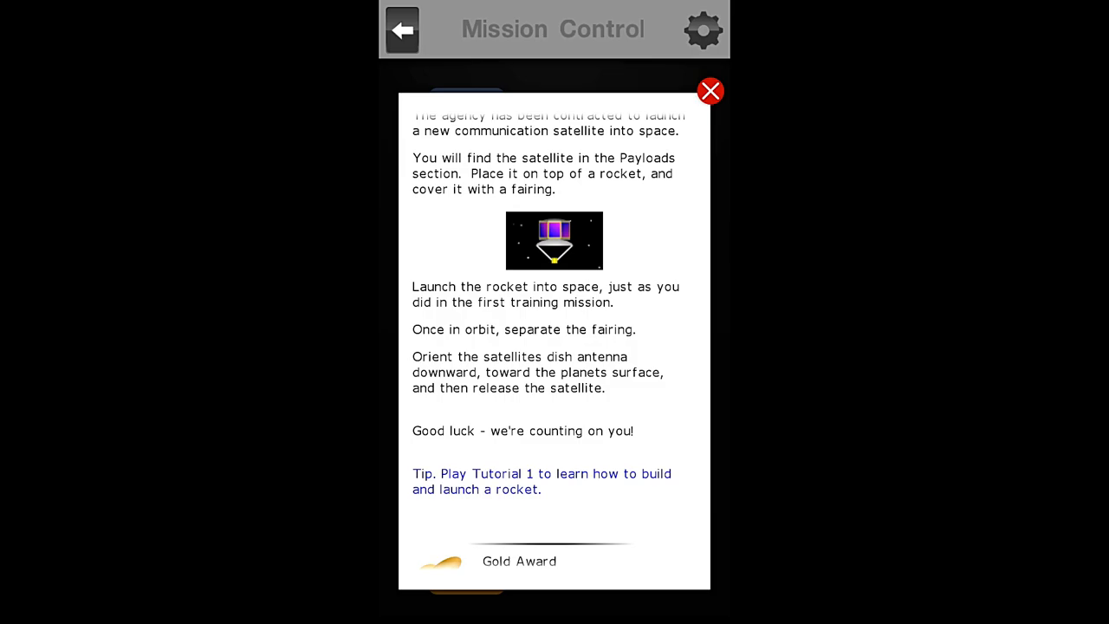
scroll(down, 3)
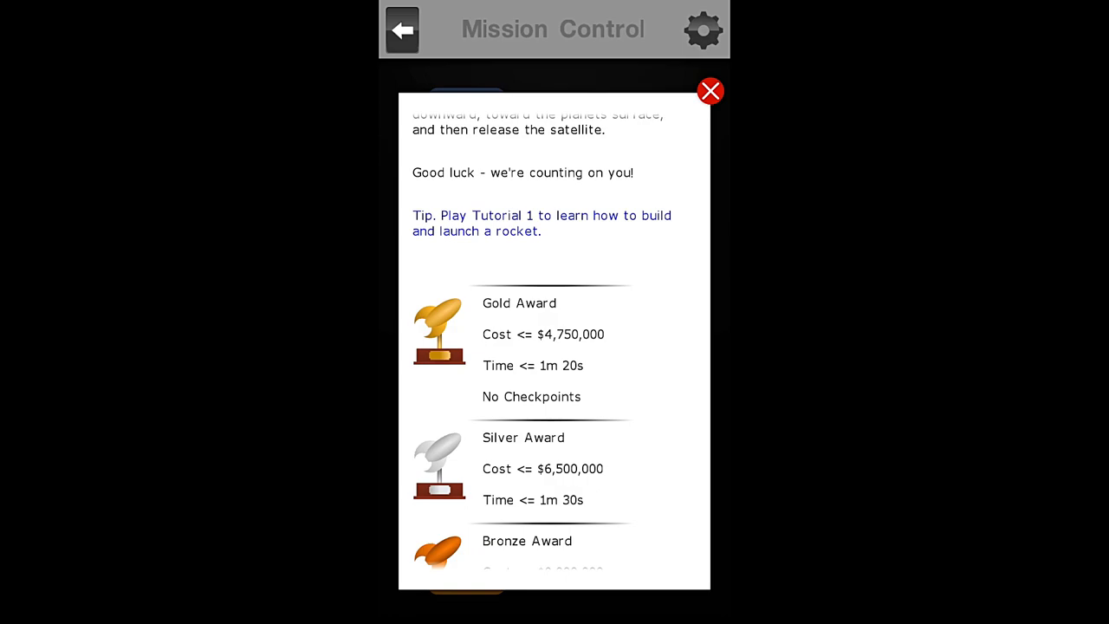
Step: Scroll through the briefing's award list before closing it back to Mission Control
scroll(down, 3)
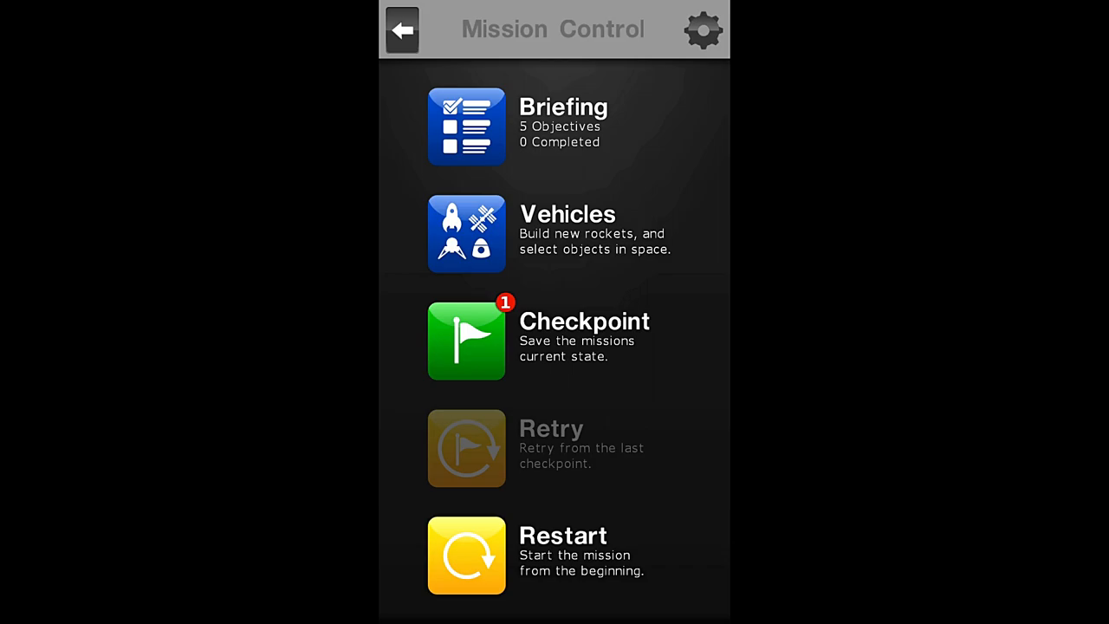
Step: Start a new rocket in Vehicles and stack a Tug Module on the Mercury first stage
click(466, 232)
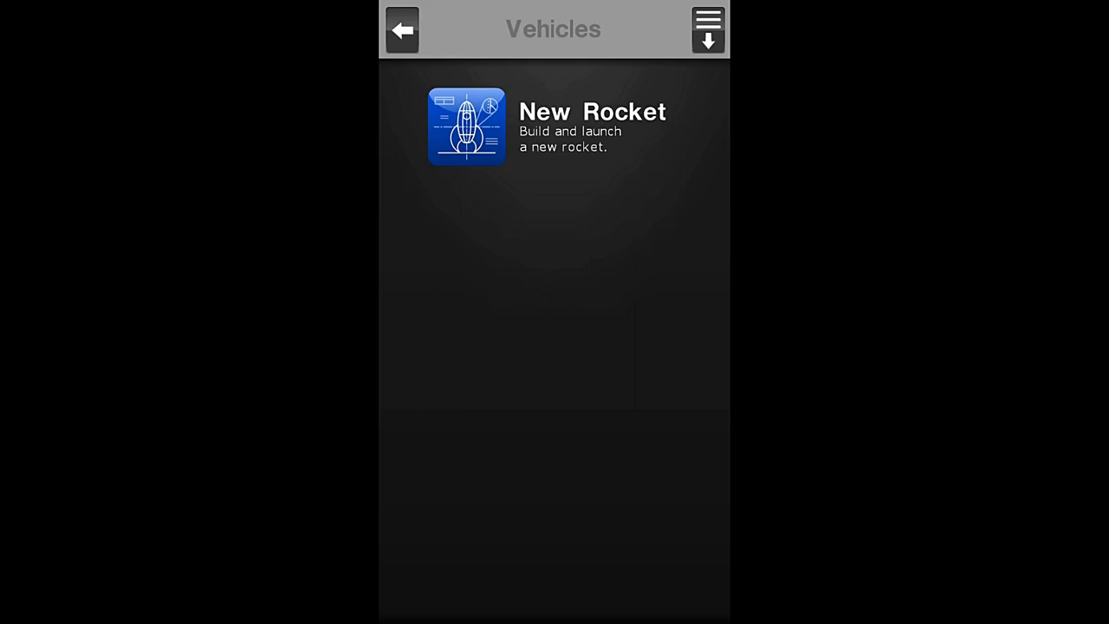
click(467, 125)
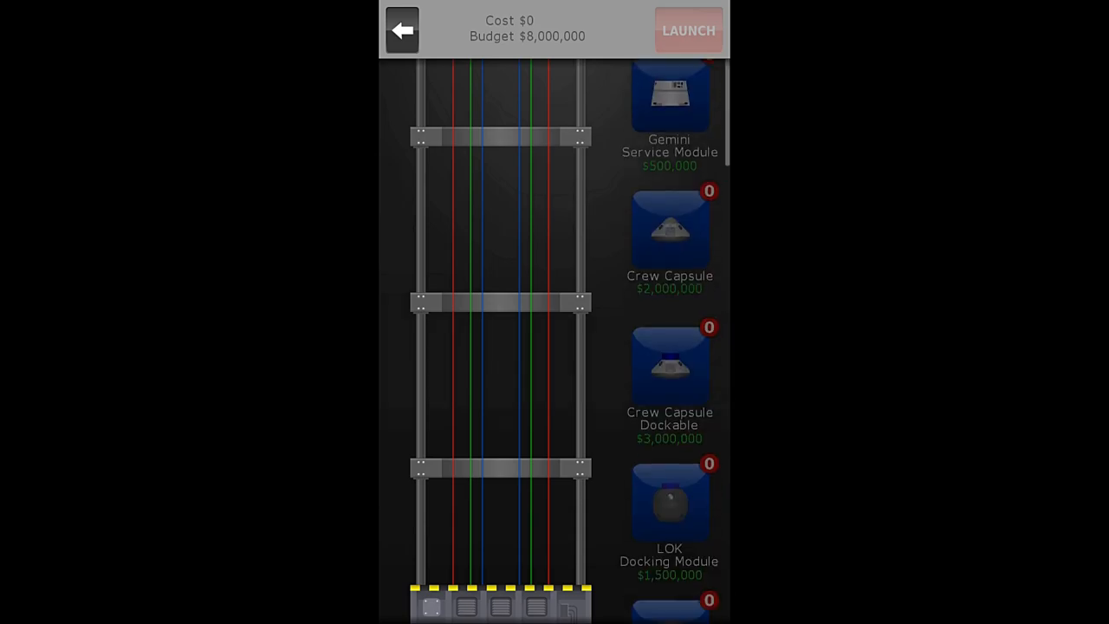
scroll(down, 3)
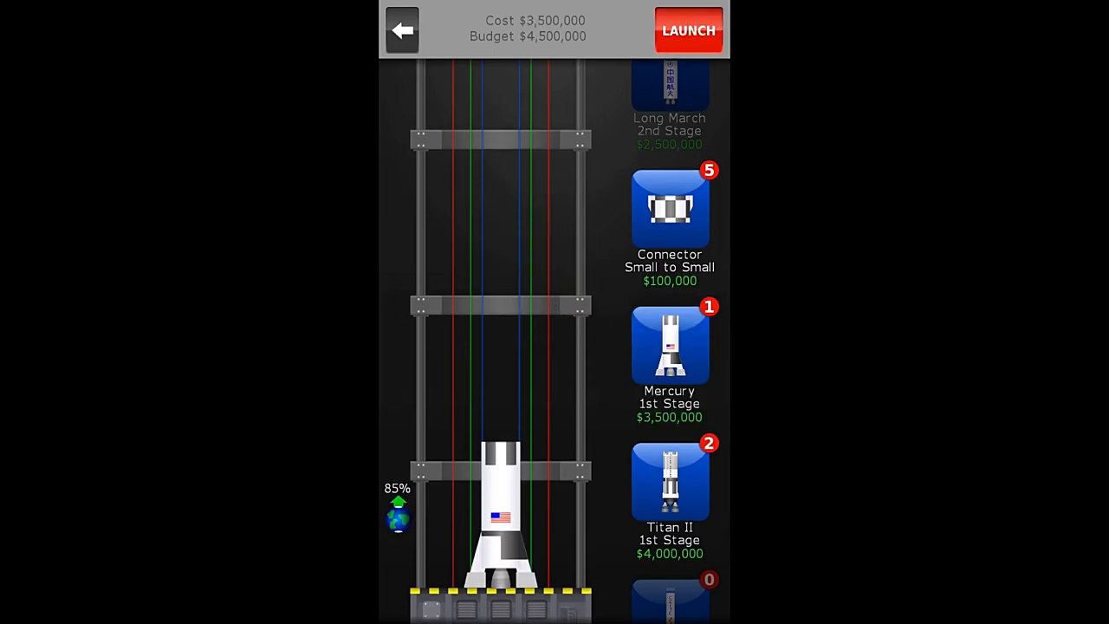
click(669, 208)
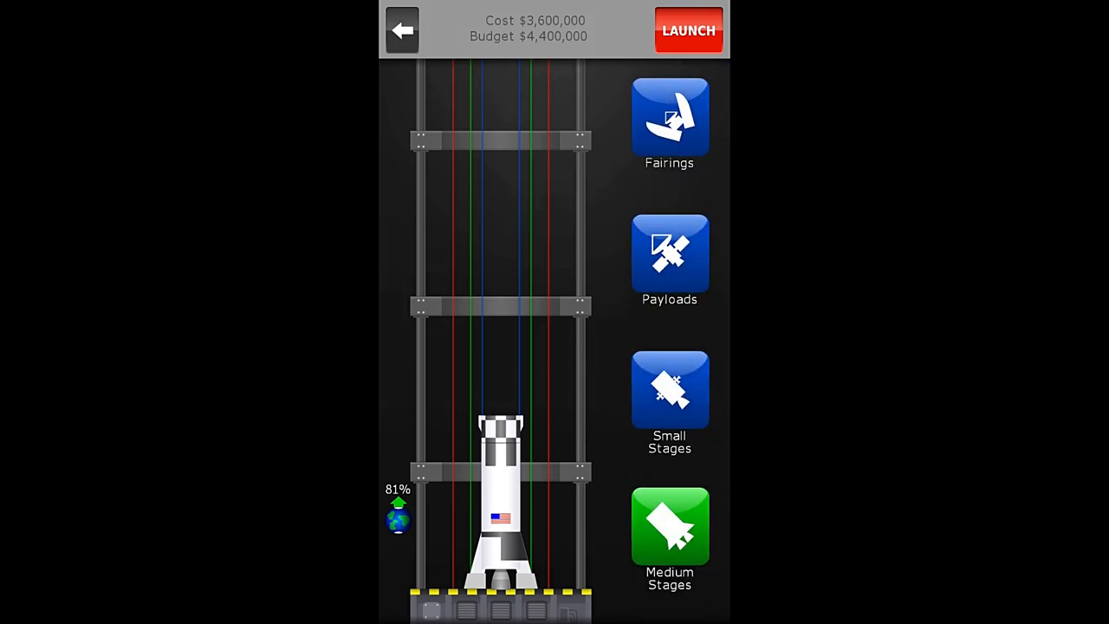
scroll(down, 3)
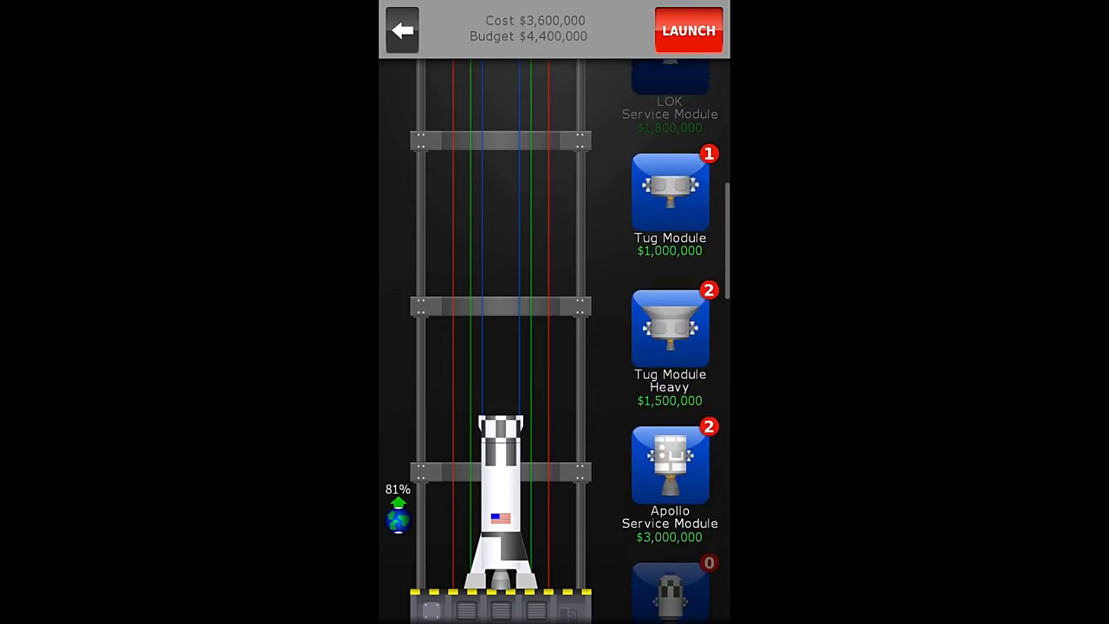
click(669, 191)
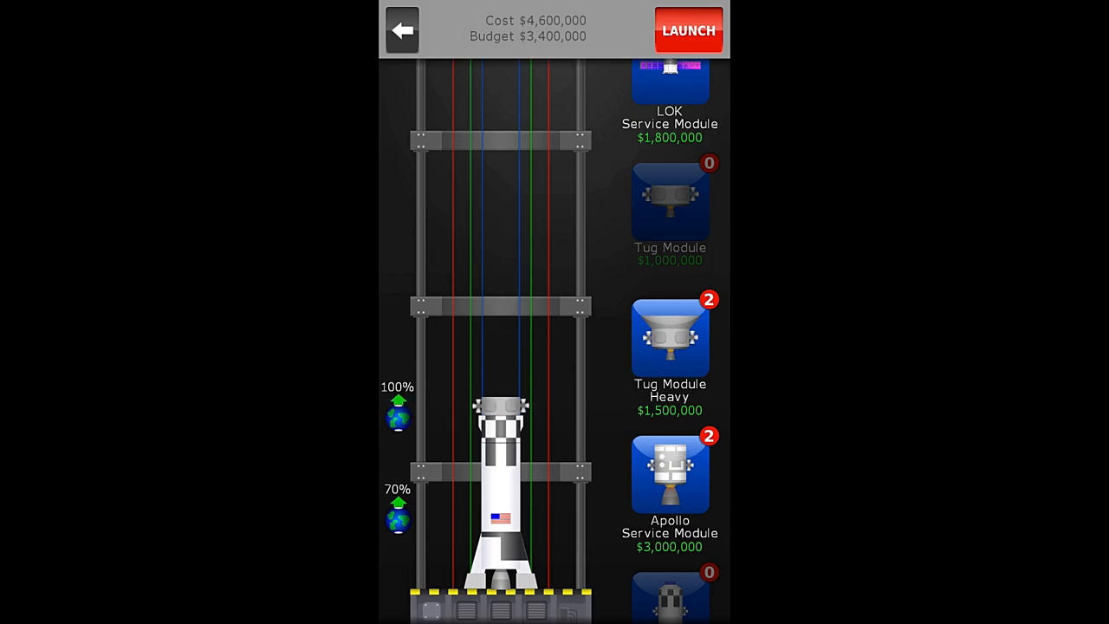
Step: Scroll the parts list down to the Payloads showing the Communications Satellite
scroll(down, 3)
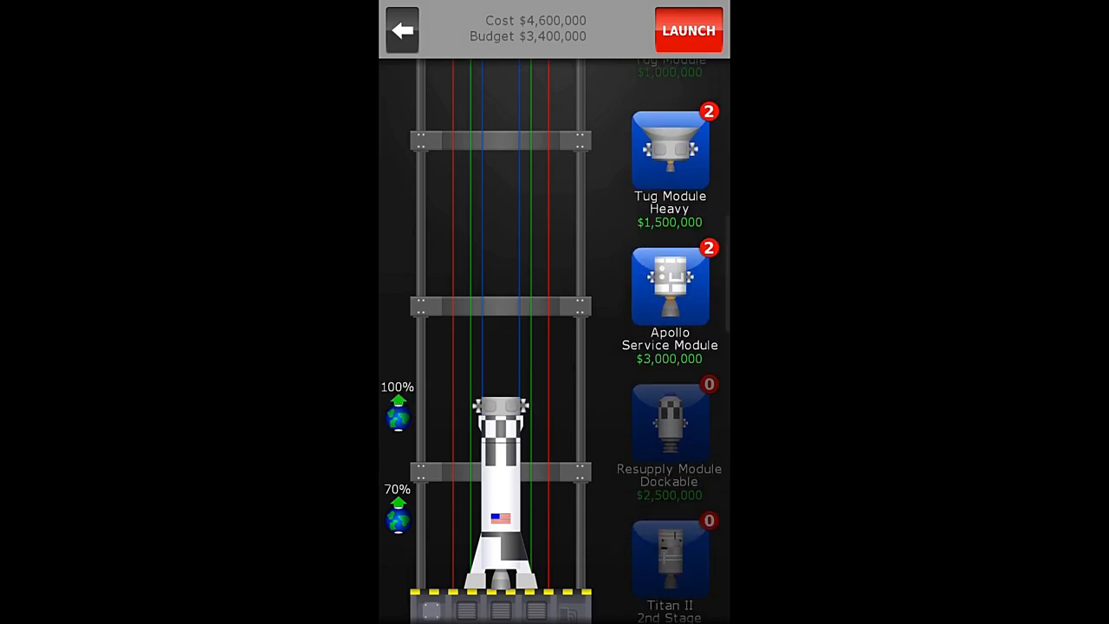
scroll(down, 3)
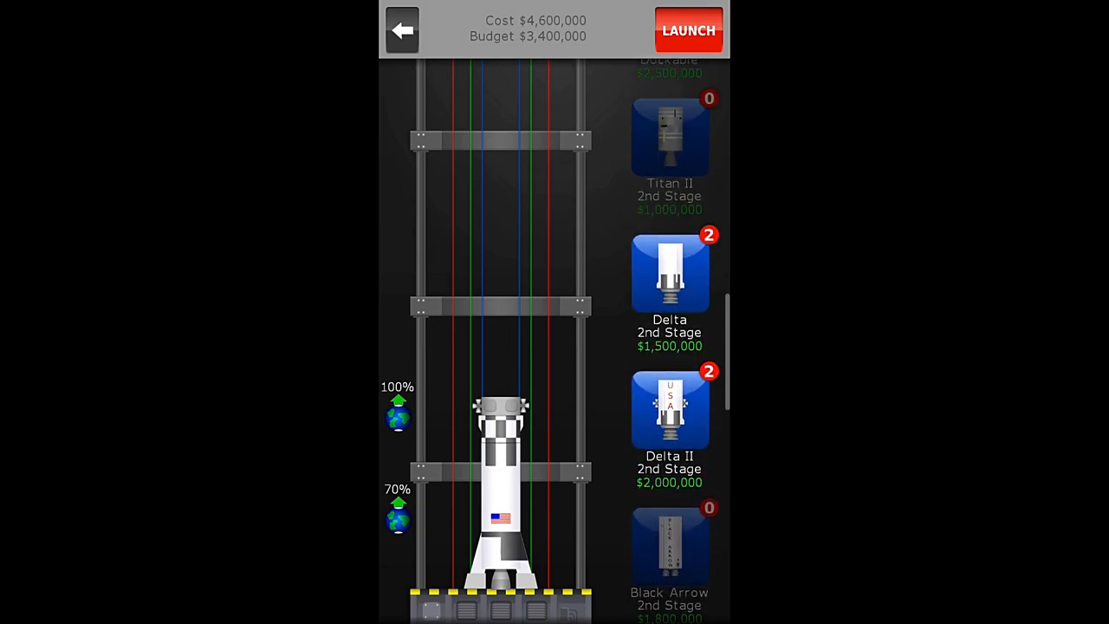
scroll(down, 3)
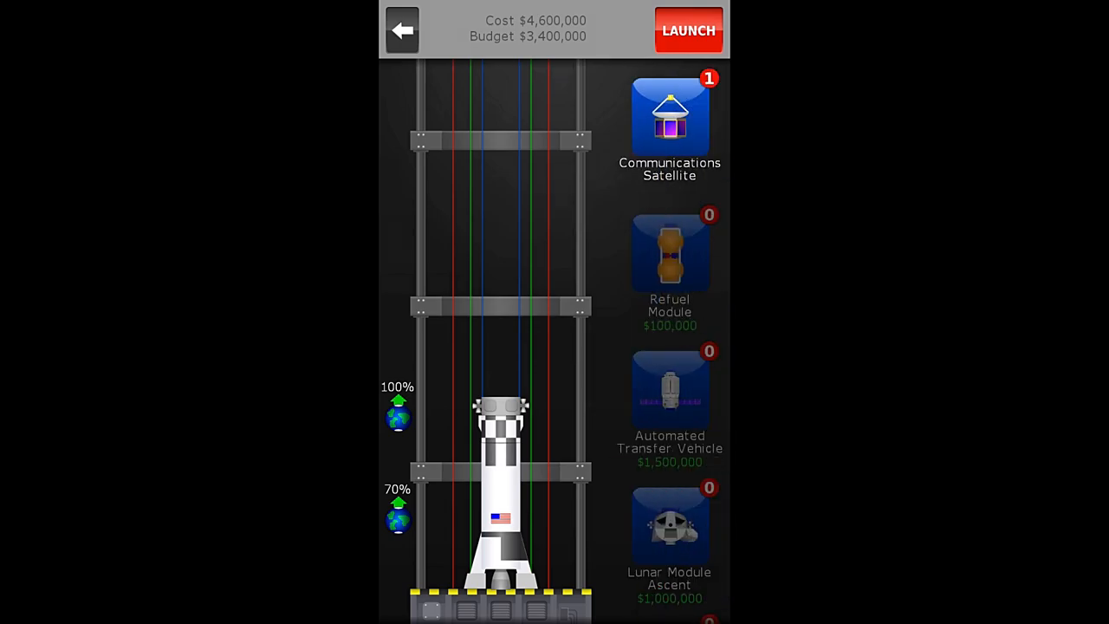
Step: Mount the Communications Satellite atop the tug module, cost staying $4,600,000
click(669, 118)
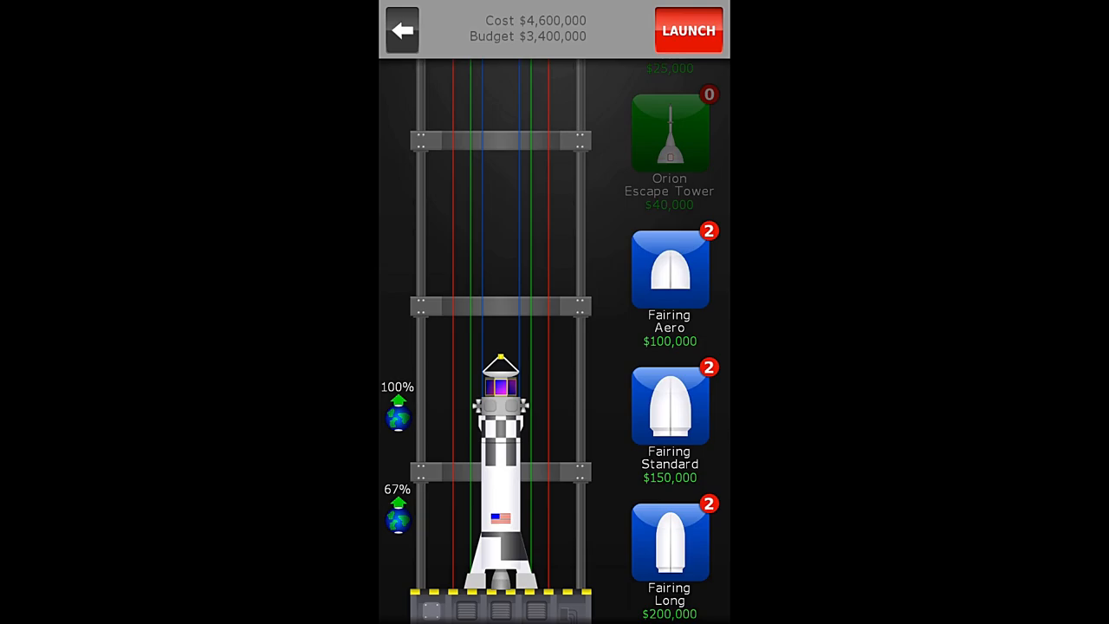
Step: Cap the satellite with a Fairing Standard, raising the rocket cost to $4,750,000
click(669, 405)
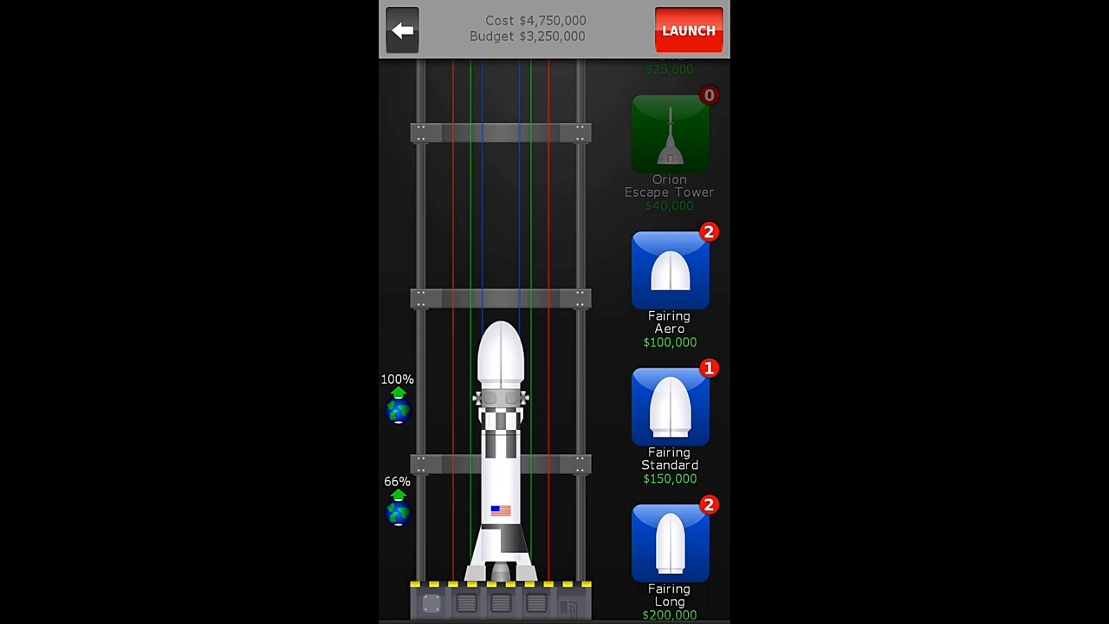
Step: Launch the rocket and manage its ascent through the atmosphere into space
click(688, 29)
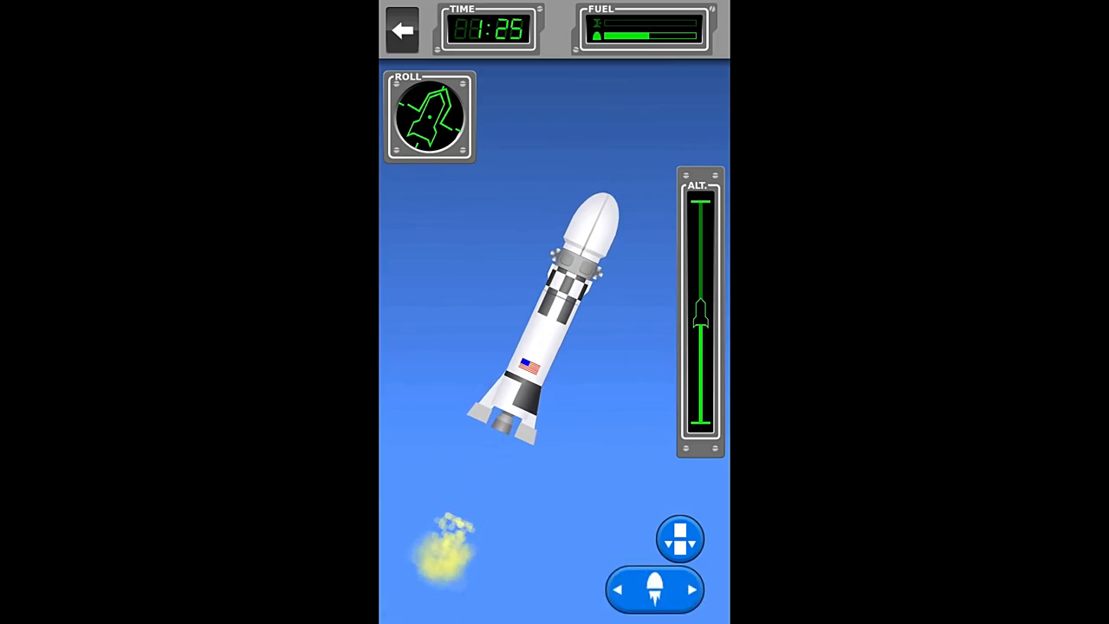
click(655, 589)
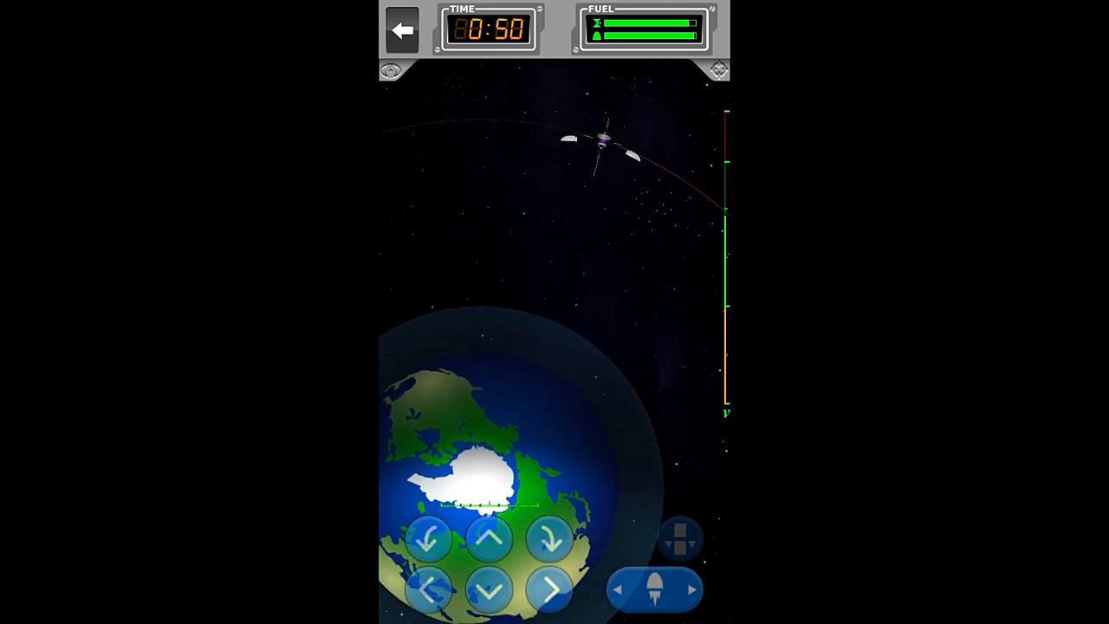
Step: Steer the satellite onto its orbital path around Earth with the flight controls
click(430, 537)
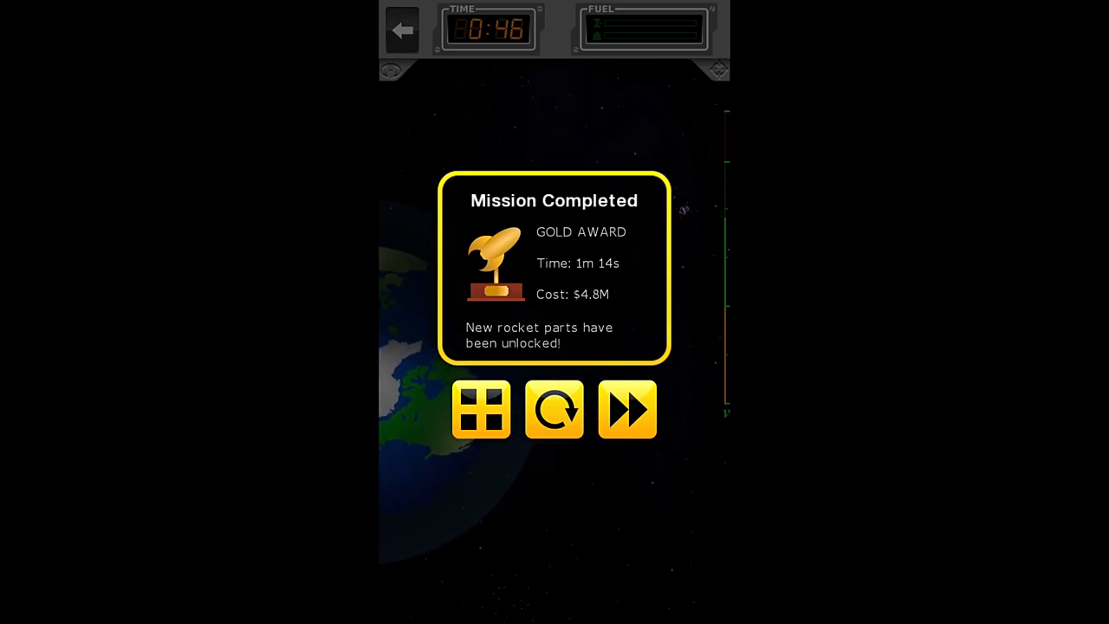
Step: Leave the Gold Award Mission Completed dialog and return to the Career mission list
click(481, 409)
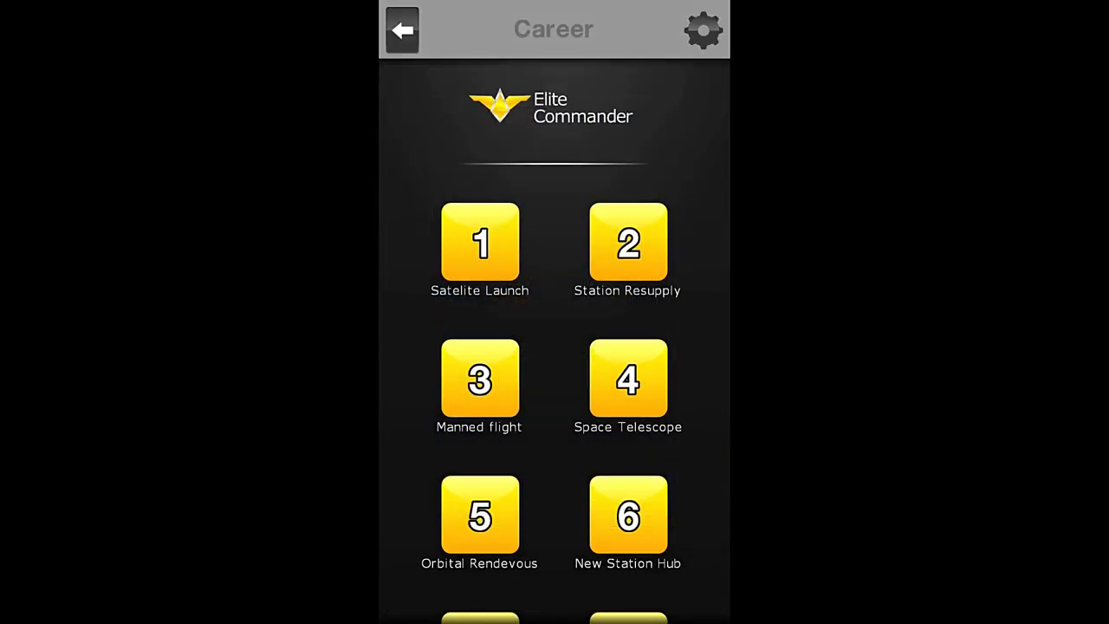